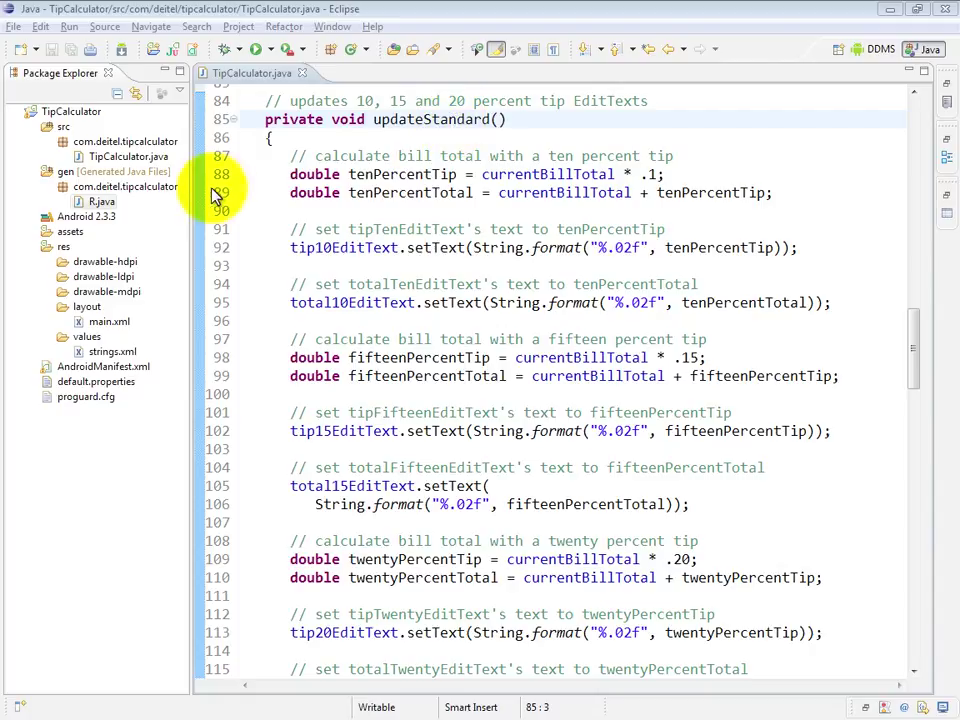
Scroll the editor down until the updateCustom method of TipCalculator.java is visible
{"action": "left_click_drag", "start_coordinate": [290, 174], "coordinate": [290, 210]}
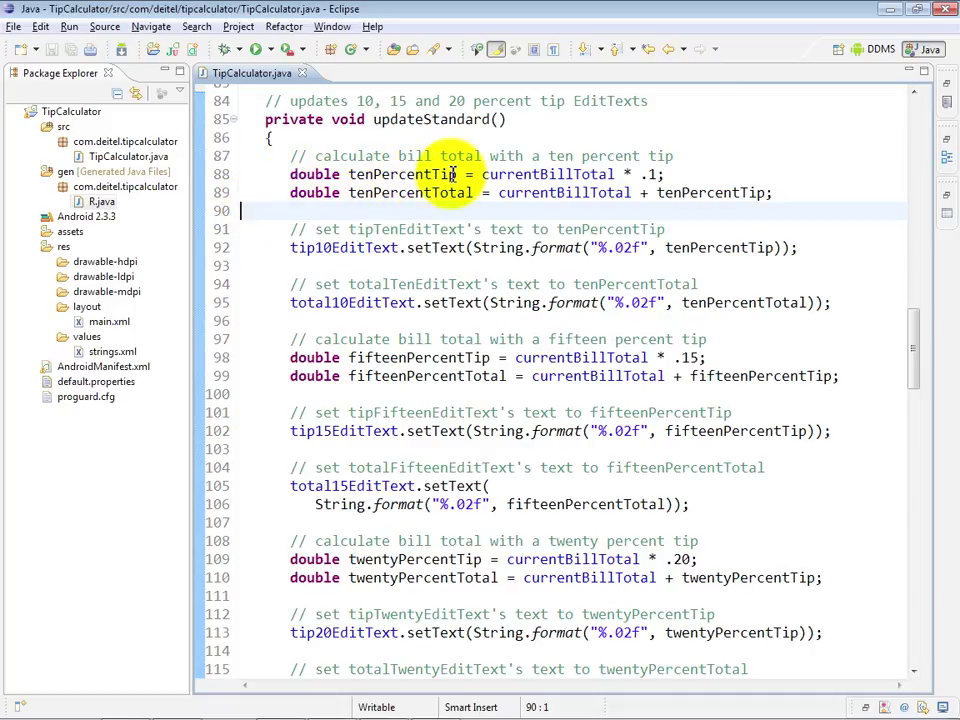
{"action": "mouse_move", "coordinate": [512, 192]}
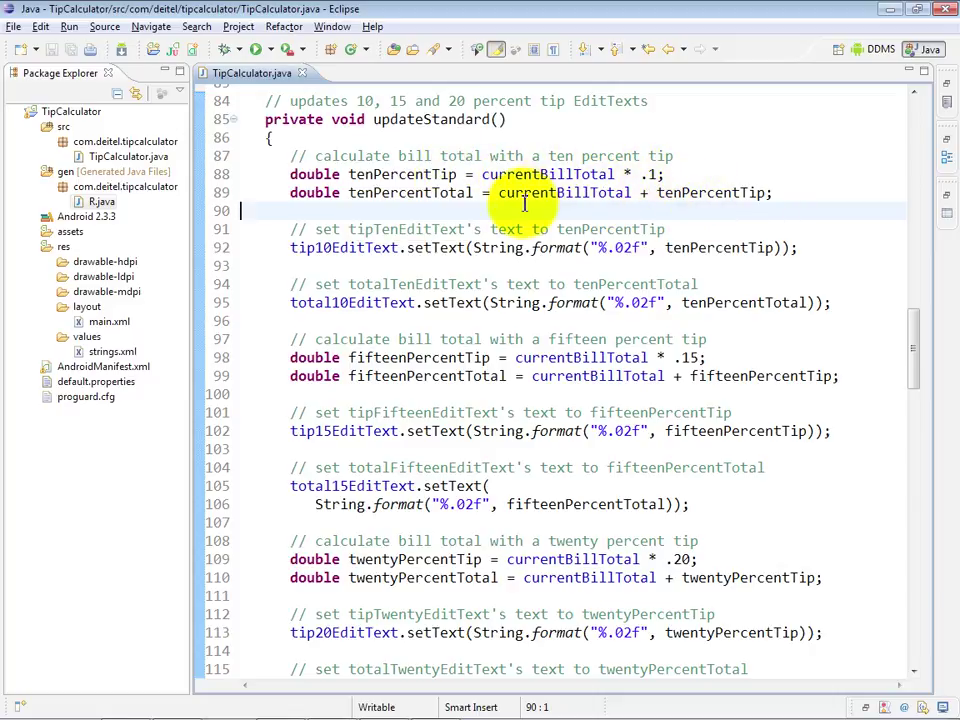
{"action": "mouse_move", "coordinate": [410, 192]}
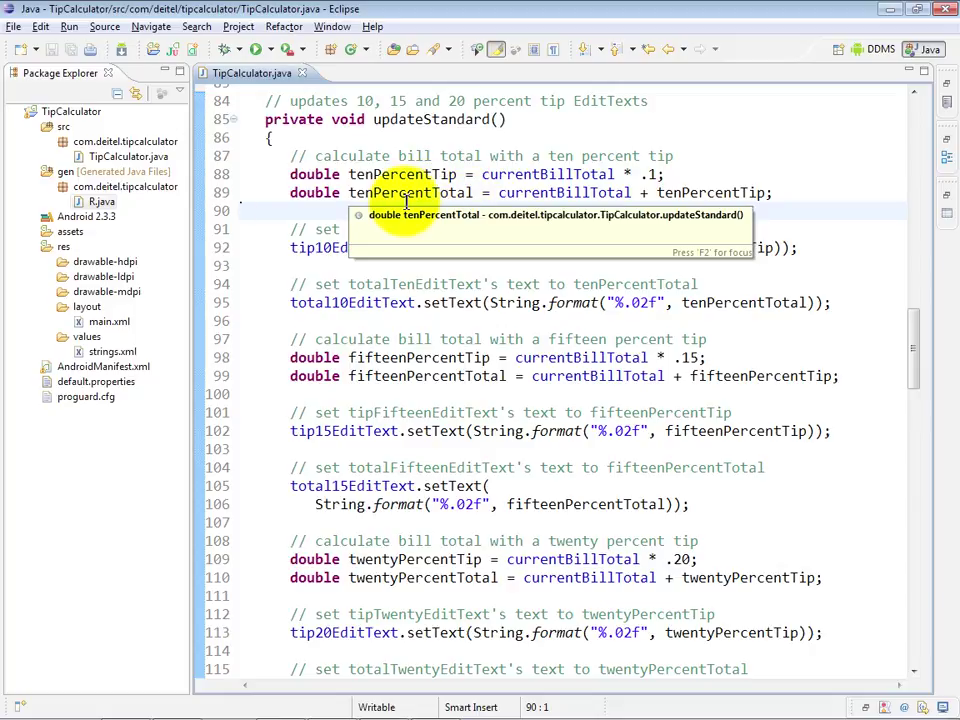
{"action": "mouse_move", "coordinate": [244, 292]}
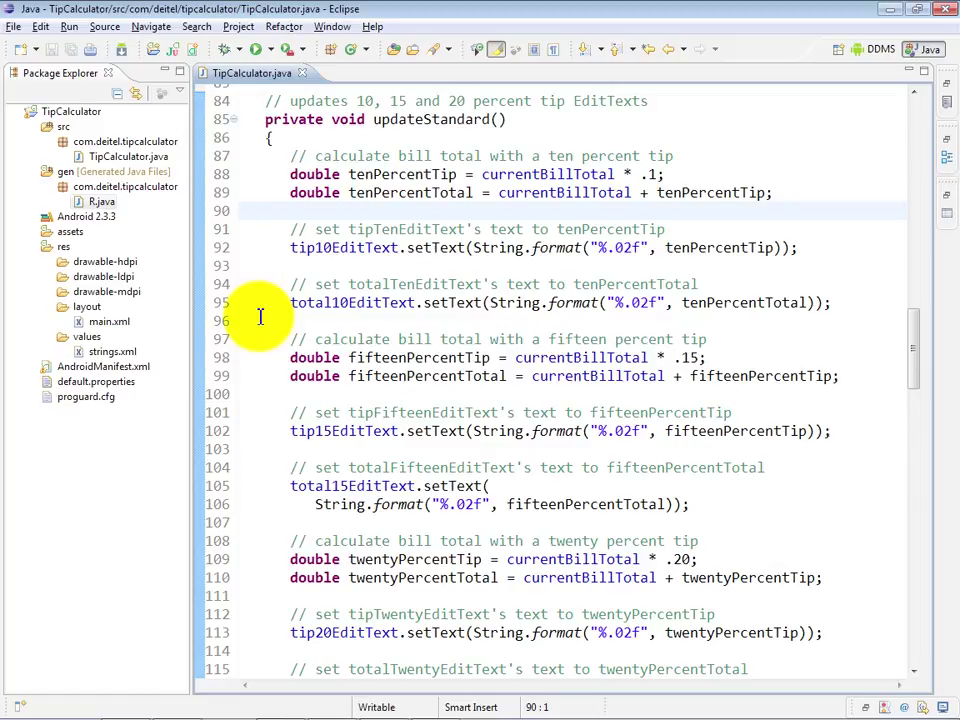
{"action": "left_click", "coordinate": [230, 212]}
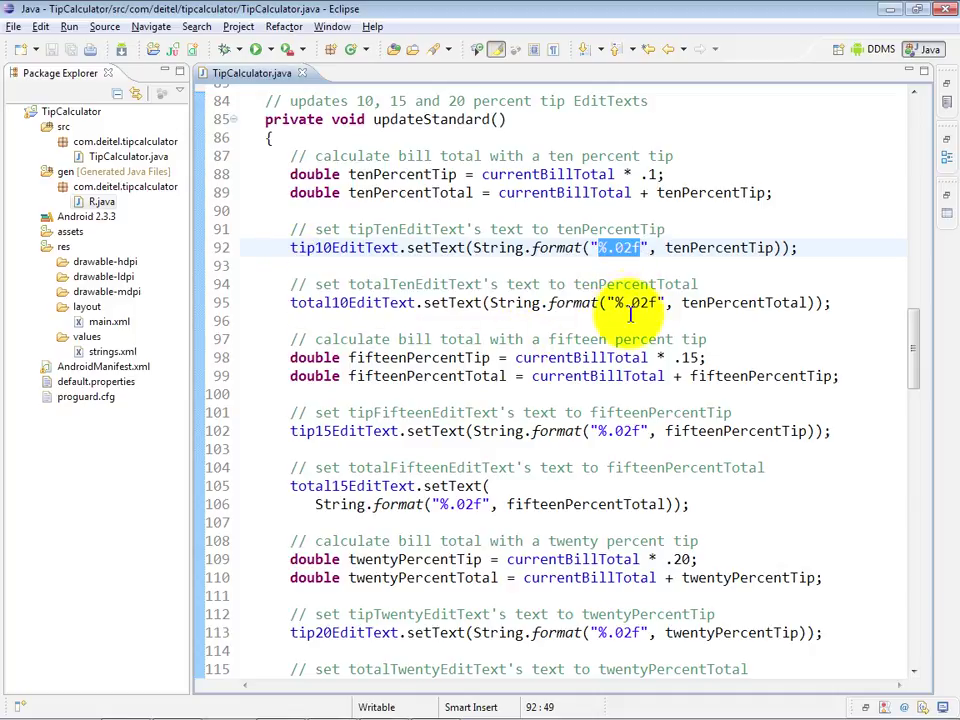
{"action": "mouse_move", "coordinate": [630, 318]}
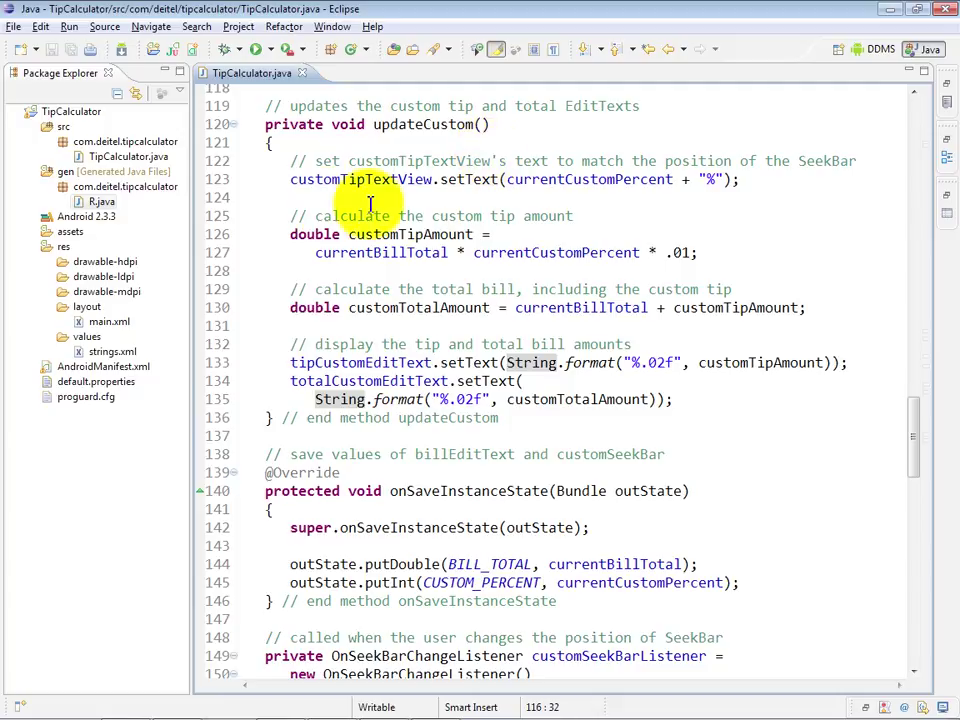
{"action": "mouse_move", "coordinate": [358, 188]}
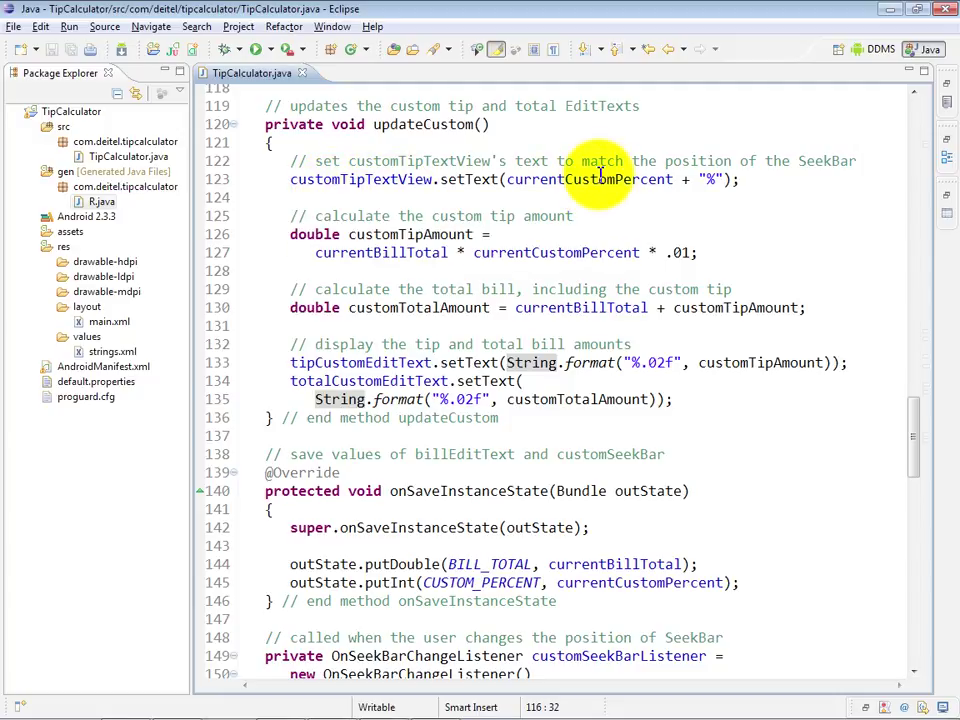
{"action": "mouse_move", "coordinate": [596, 180]}
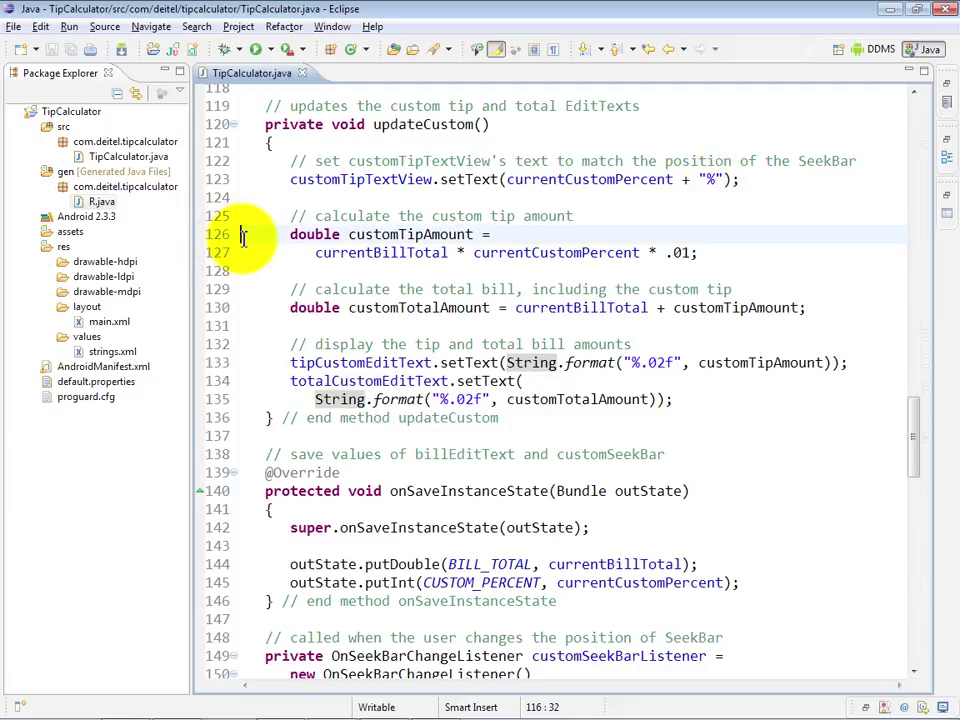
{"action": "left_click_drag", "start_coordinate": [240, 234], "coordinate": [804, 308]}
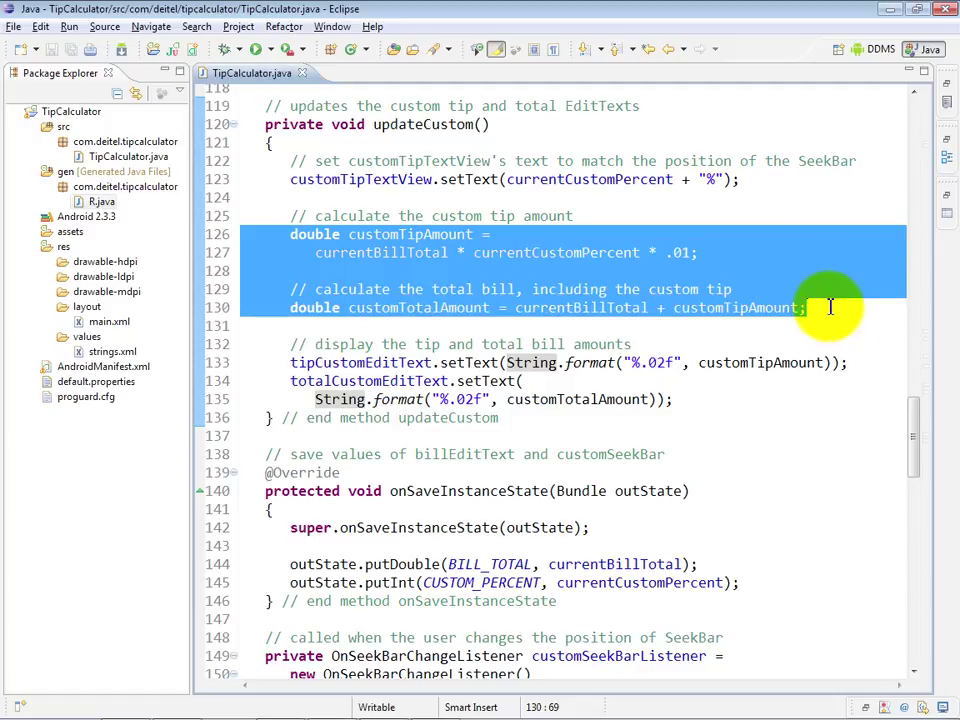
{"action": "mouse_move", "coordinate": [576, 244]}
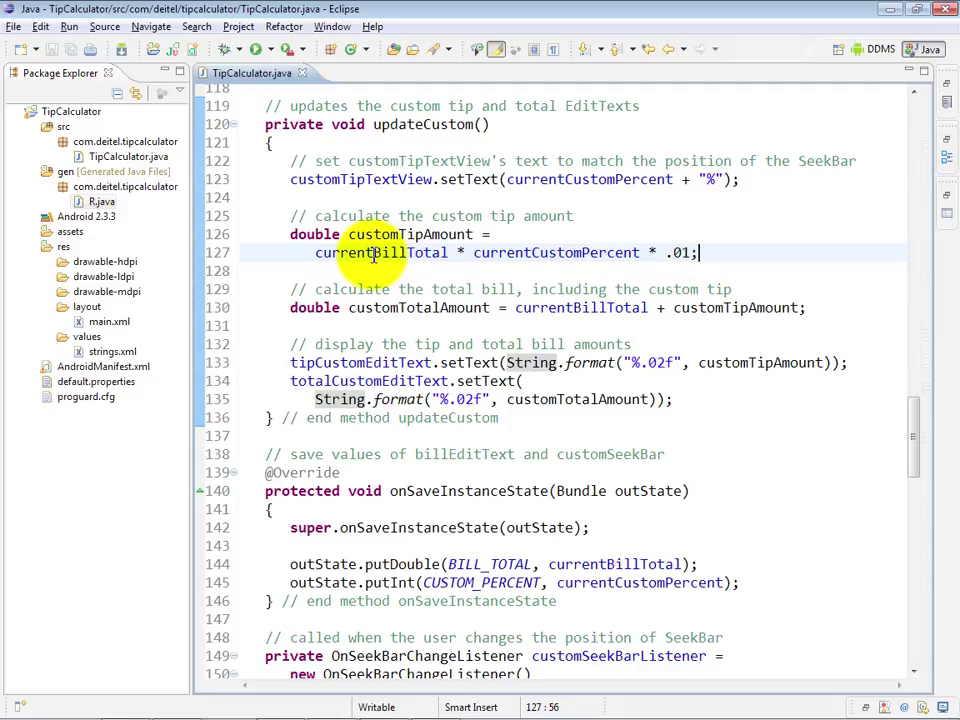
{"action": "mouse_move", "coordinate": [398, 252]}
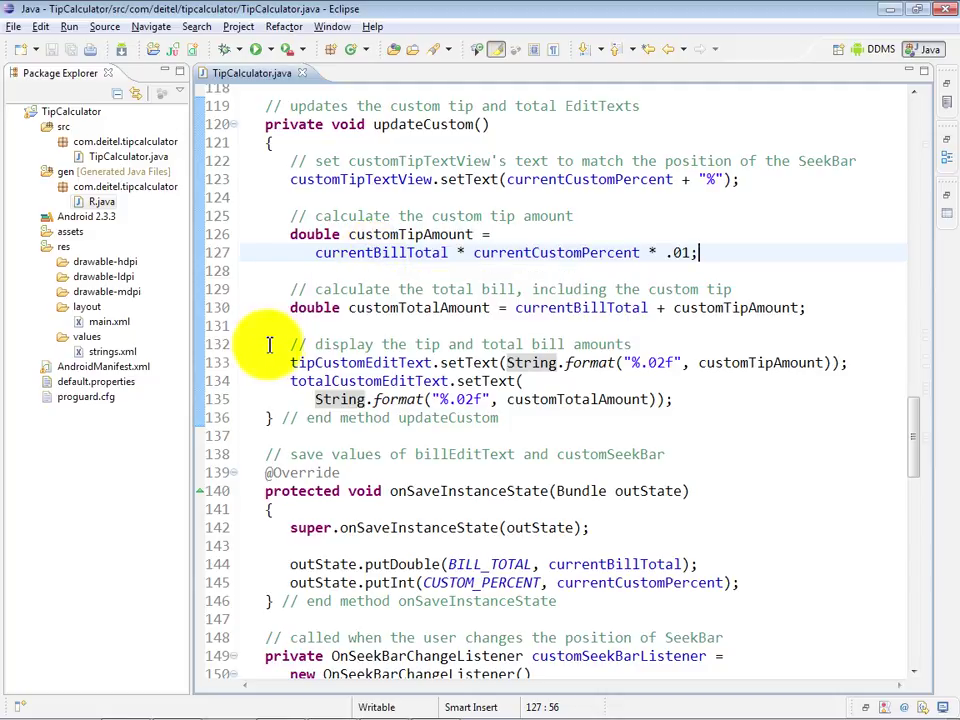
{"action": "mouse_move", "coordinate": [410, 308]}
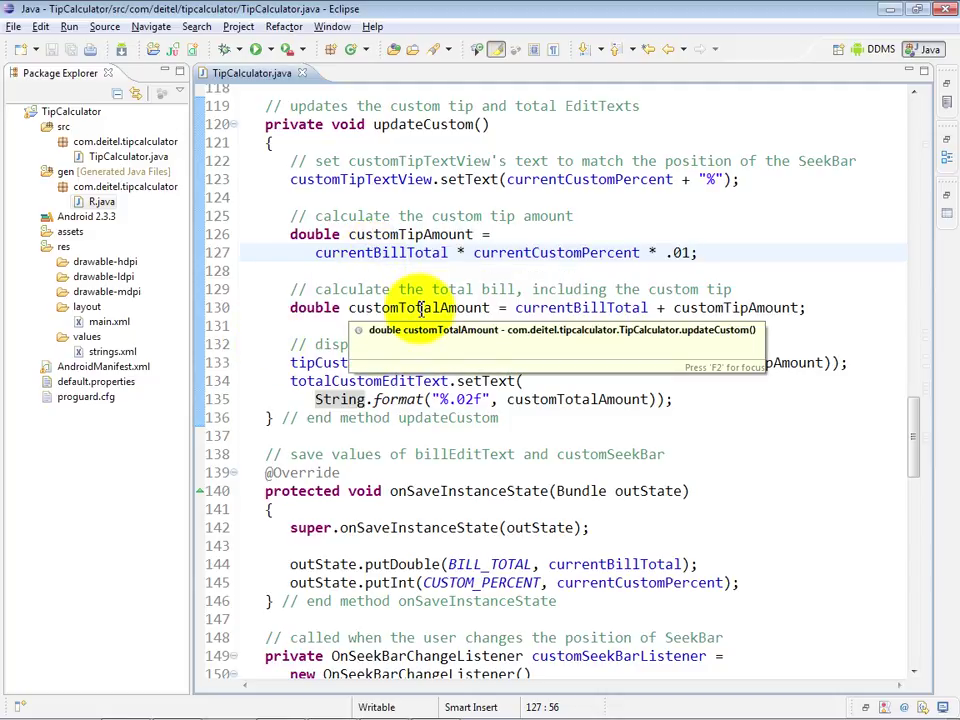